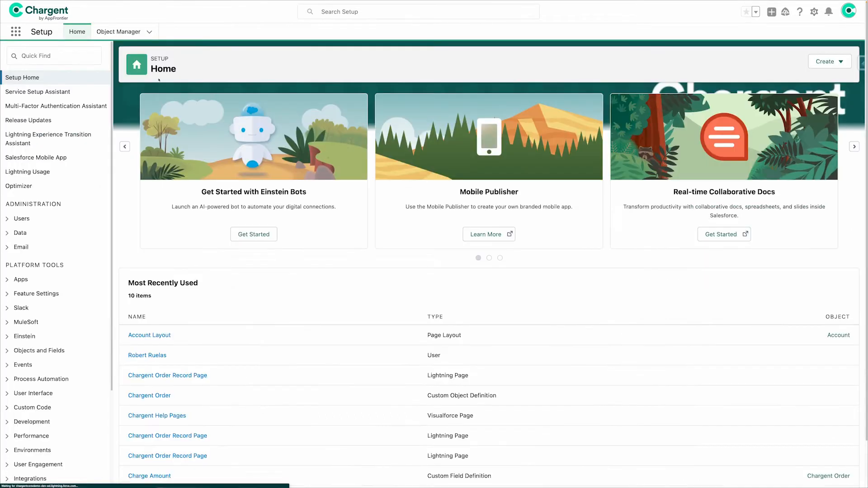
- From Setup Quick Find, start a new flow and pick the Record-Triggered Flow type
type("flow")
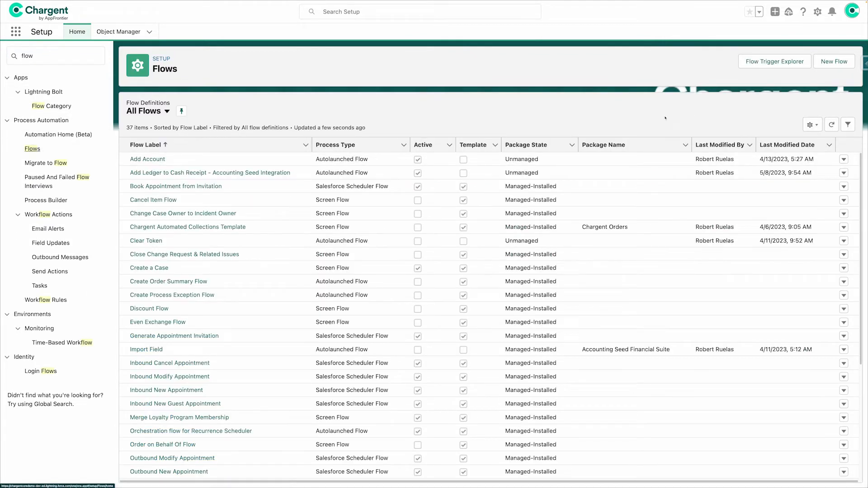
left_click(833, 60)
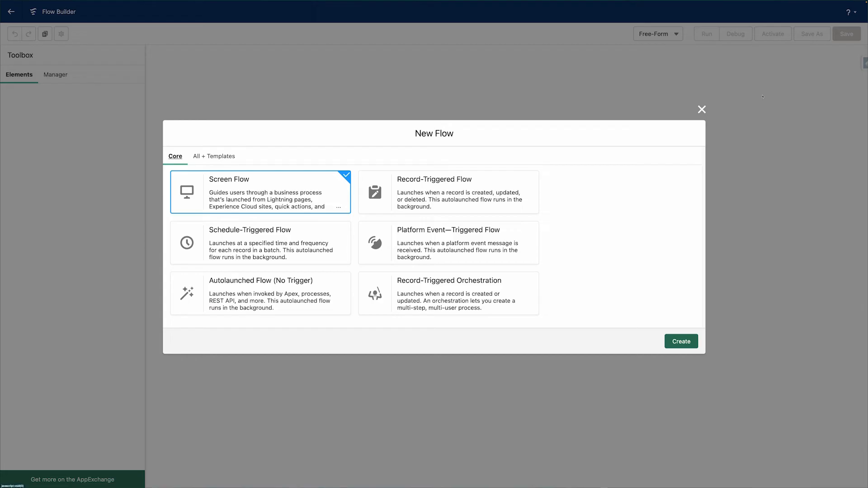
left_click(448, 192)
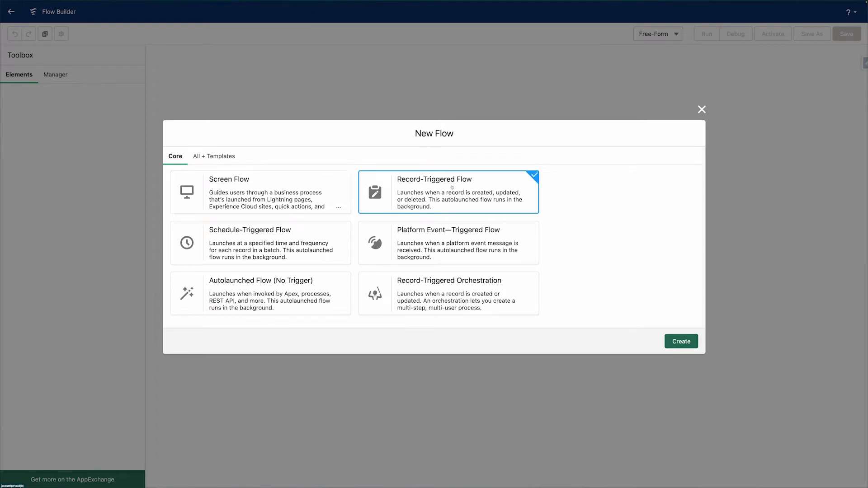
mouse_move(650, 316)
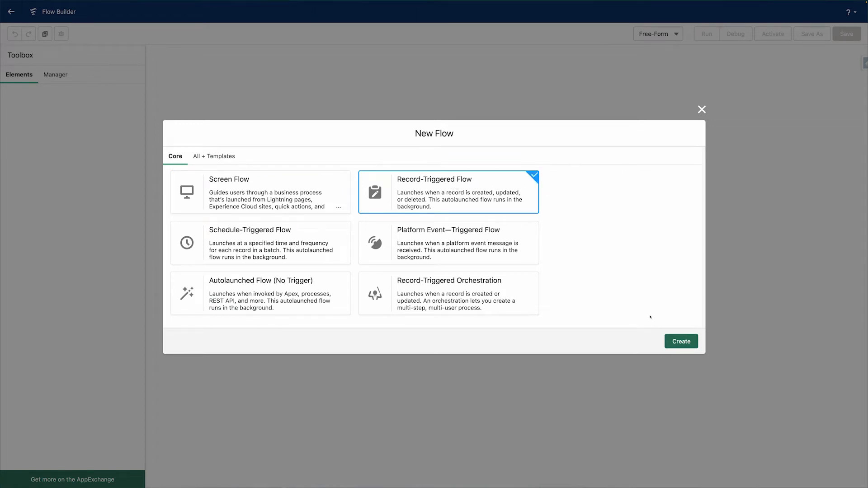
- Trigger the flow on Opportunity updates, basing the entry condition on StageName
left_click(680, 341)
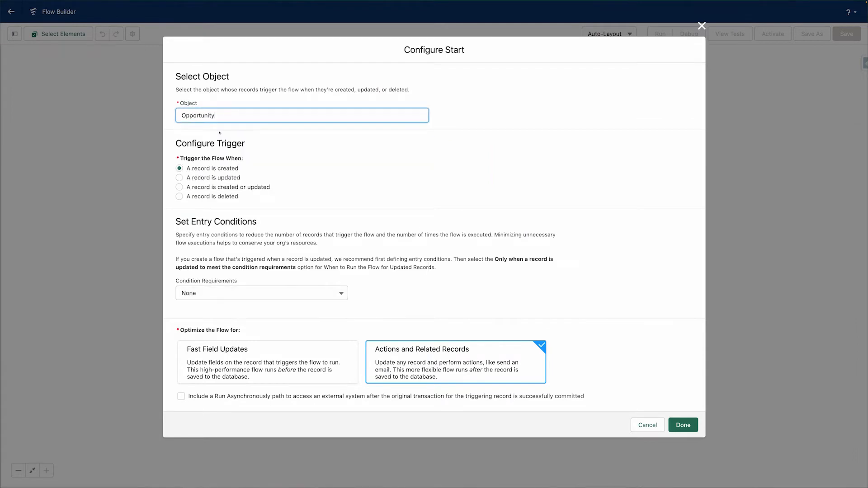
left_click(179, 178)
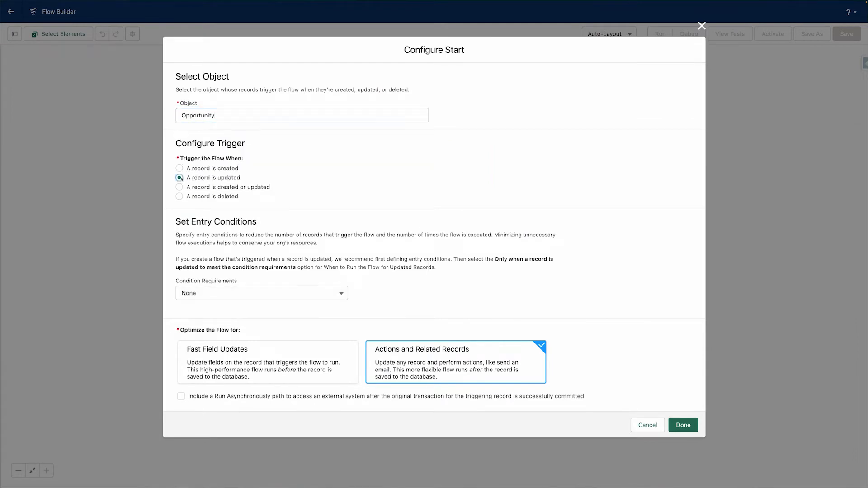
left_click(260, 293)
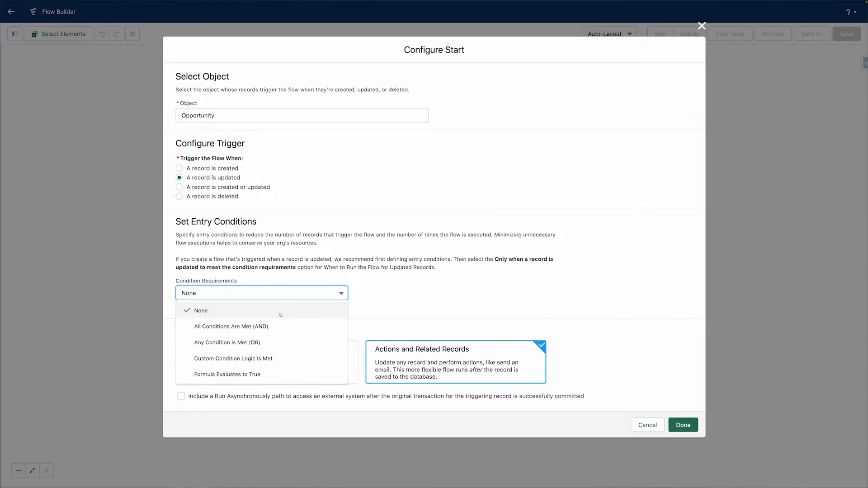
type("stag")
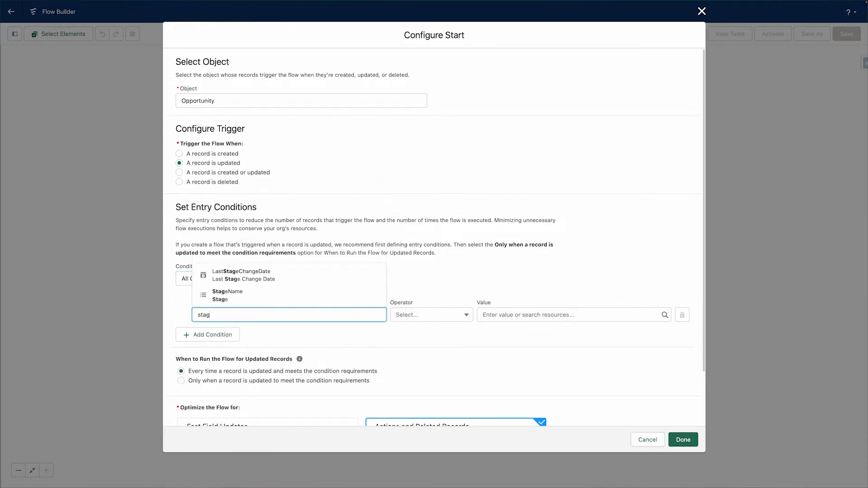
left_click(228, 292)
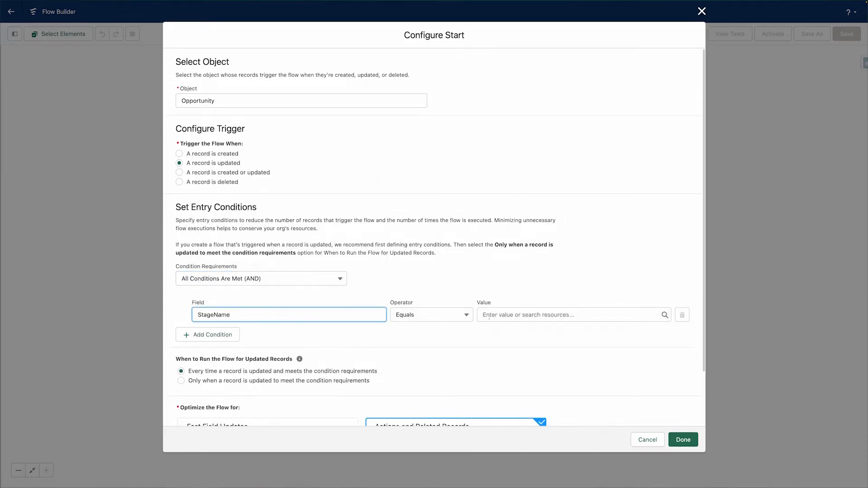
- Require StageName to equal Closed Won and finish the start configuration
left_click(570, 314)
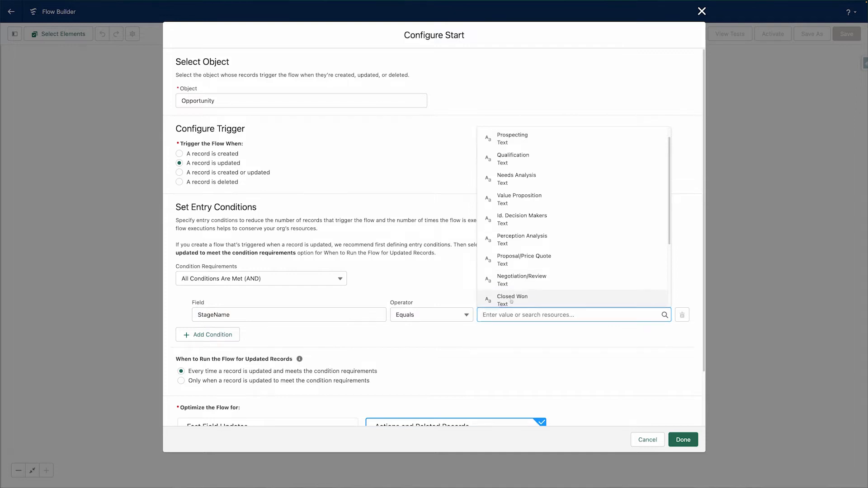
left_click(512, 296)
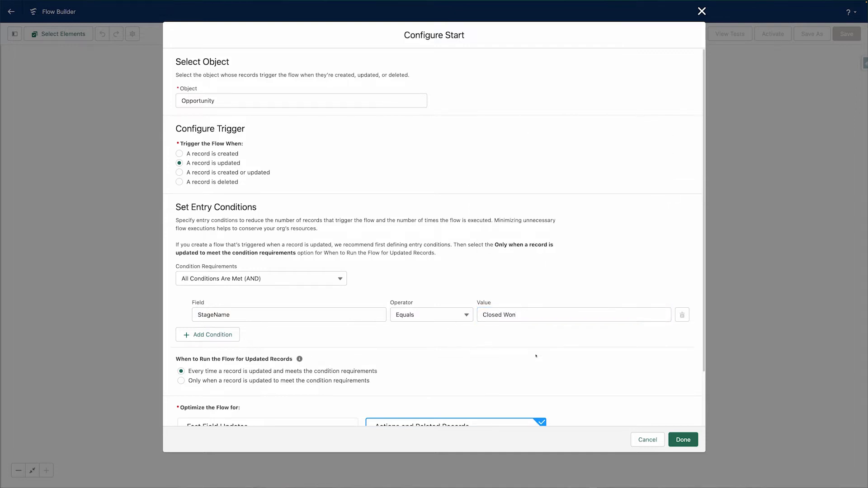
scroll("down", 3)
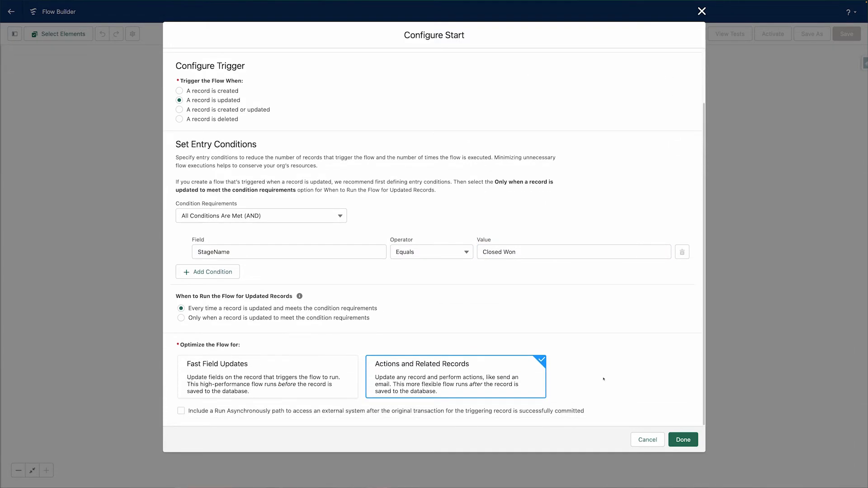
left_click(682, 439)
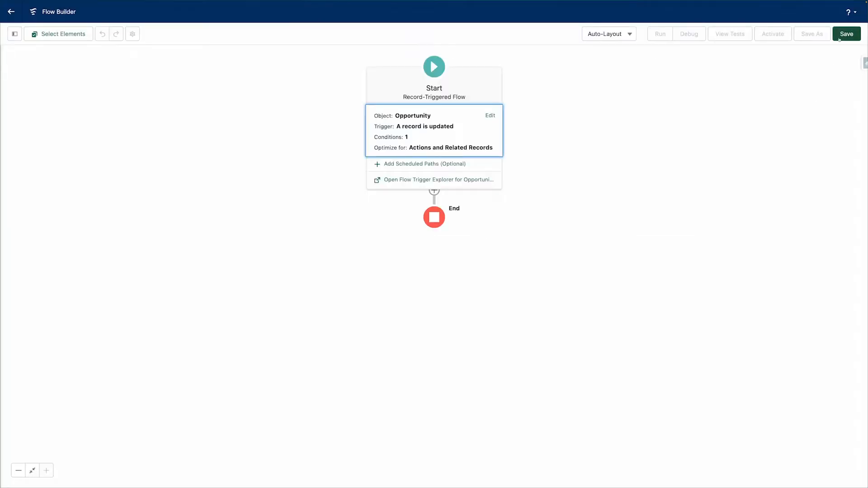
- Save the flow as 'Opportunity Closed Won: Start Recurring Billing'
left_click(846, 34)
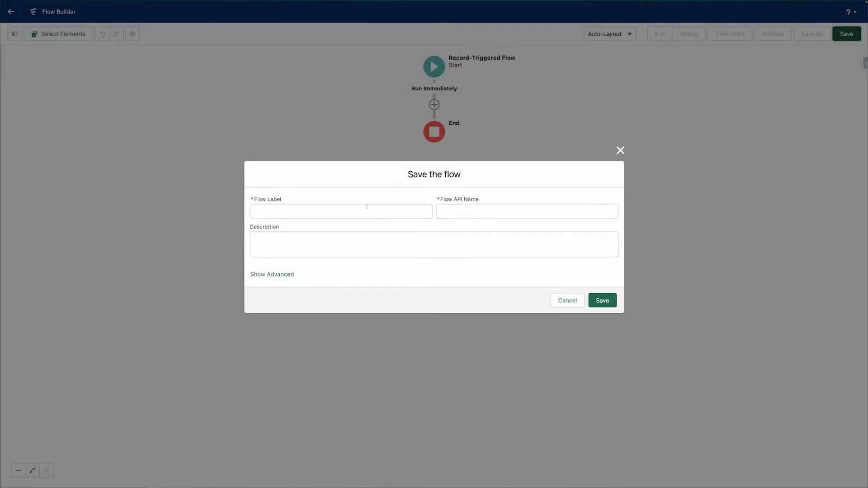
type("Opportunity Closed Won: Start Recurring Billing")
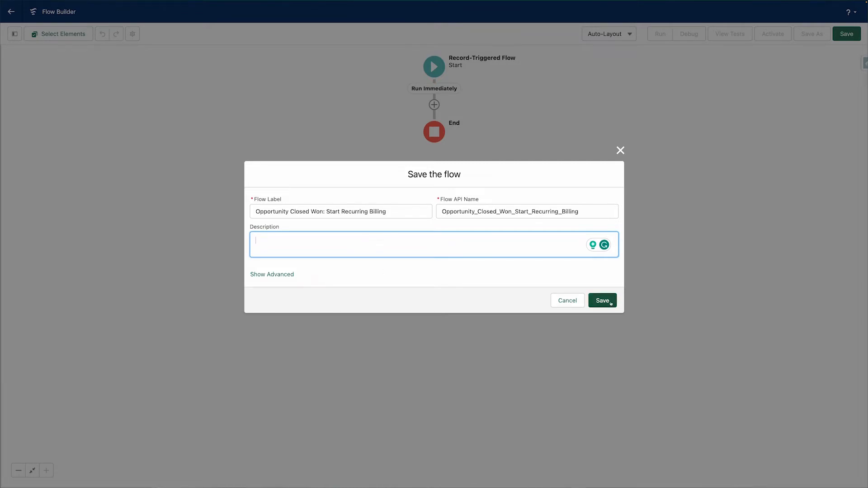
left_click(602, 300)
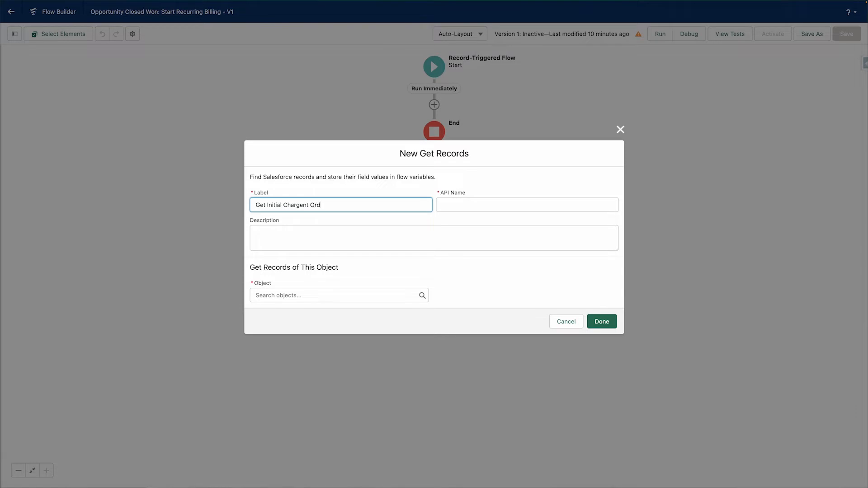
- Name the Get Records step Get Initial Chargent Order and target the Chargent Order object
left_click(434, 237)
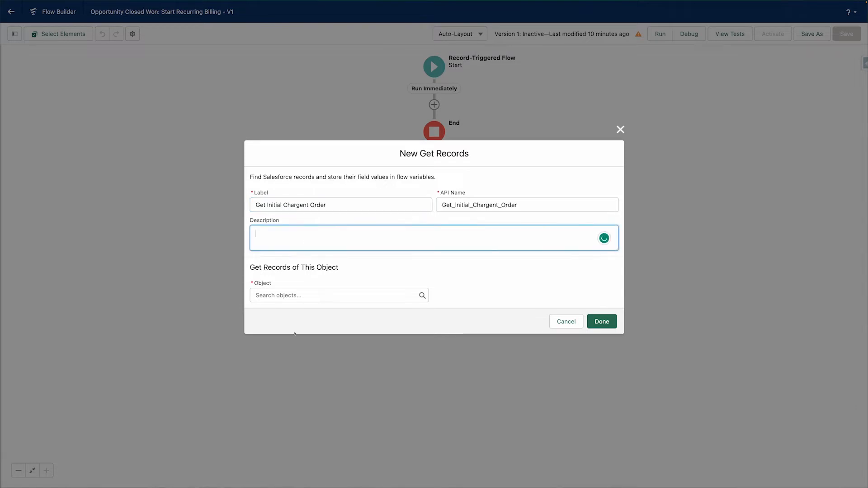
type("charge")
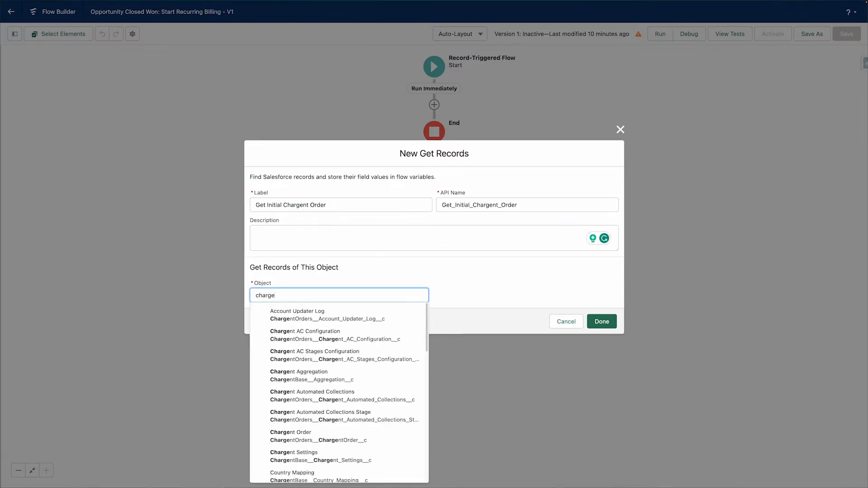
type("chargent or")
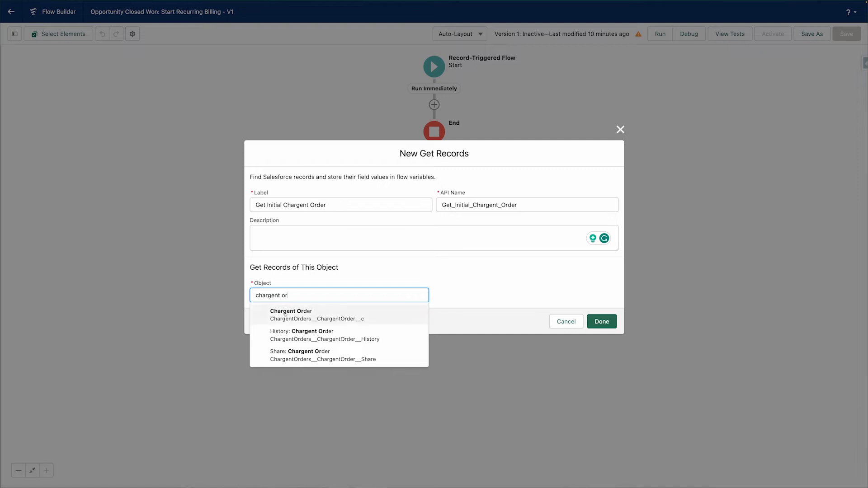
left_click(290, 315)
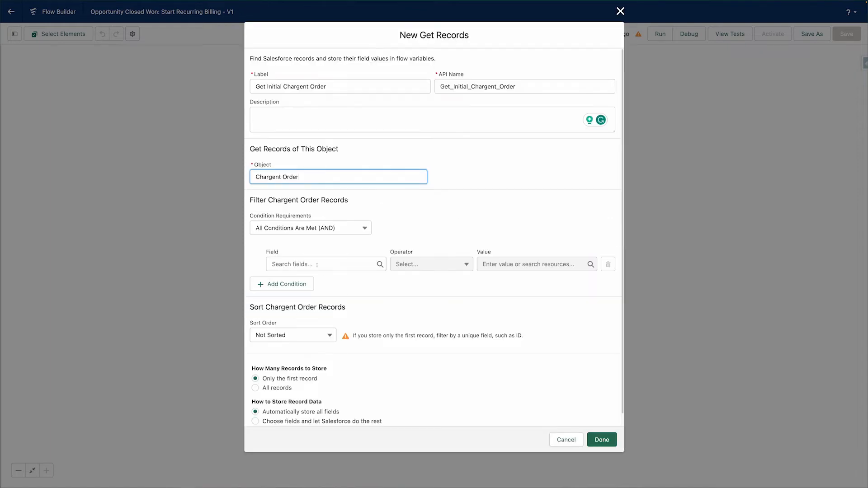
- Filter Opportunity__c equal to the triggering record's Opportunity ID and save the lookup
type("opp")
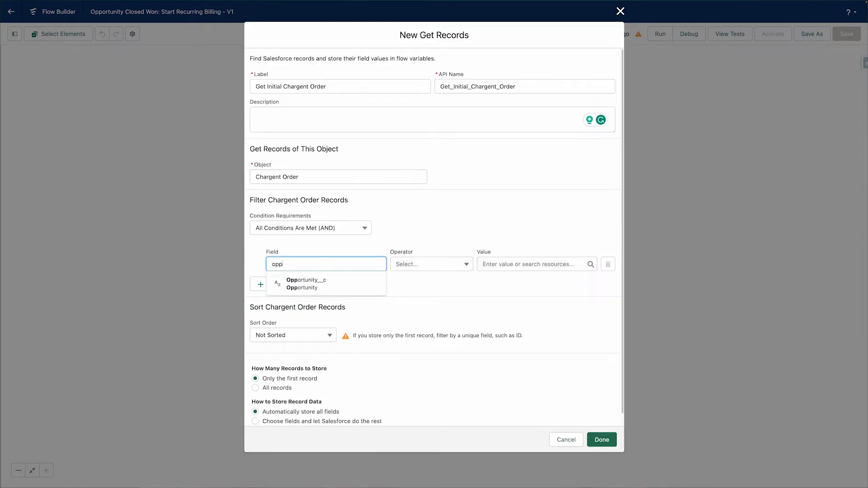
left_click(307, 280)
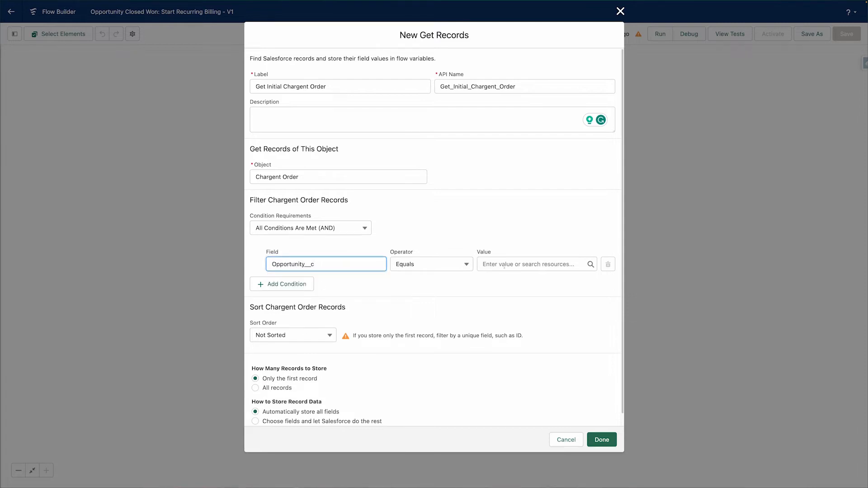
type("record")
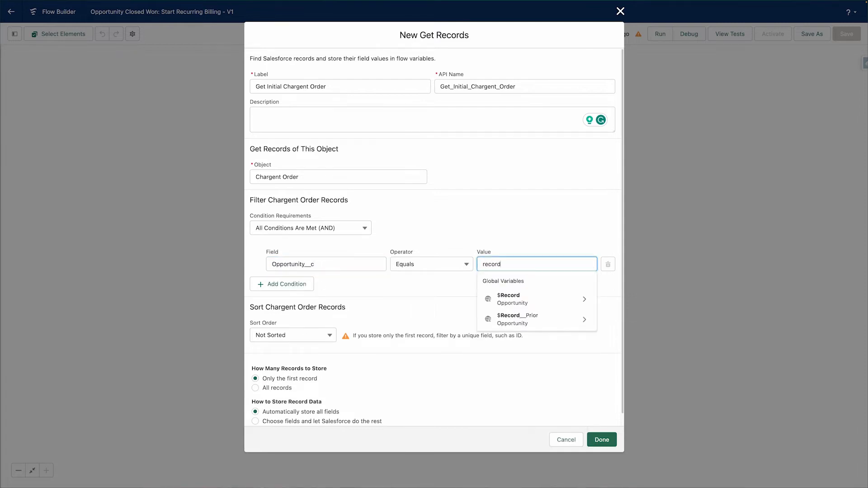
left_click(508, 298)
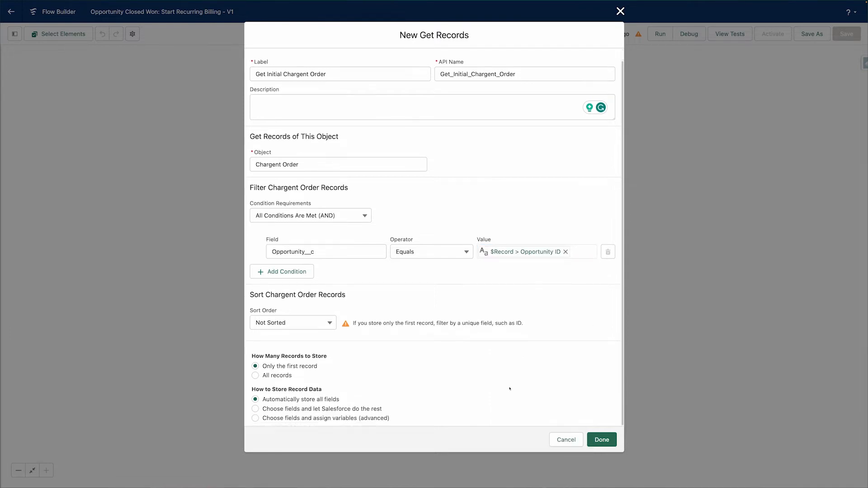
left_click(601, 440)
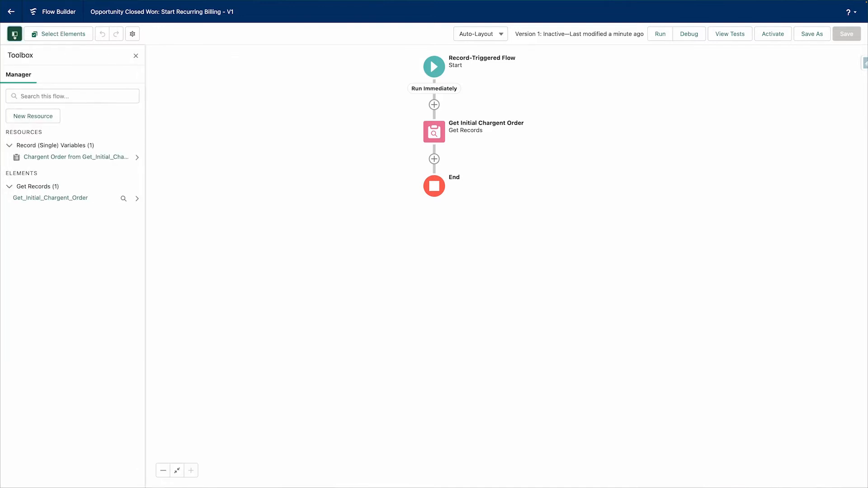
- Create a new formula resource named varPaymentStartDate
left_click(33, 116)
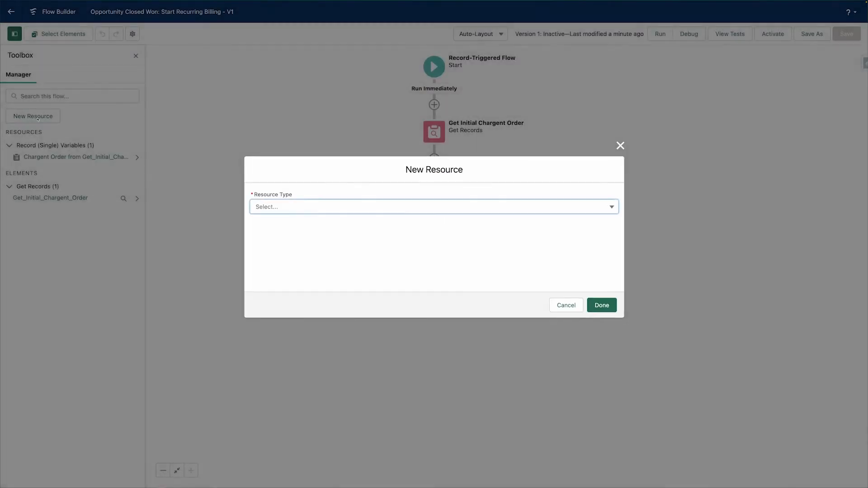
left_click(433, 206)
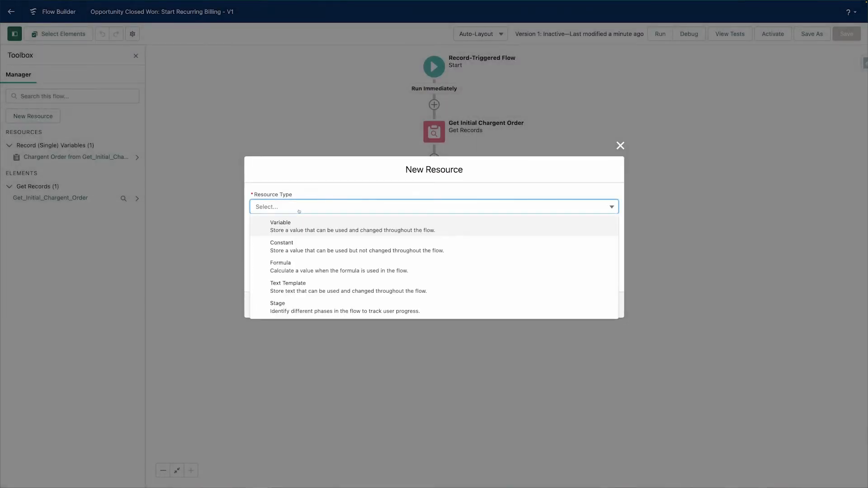
left_click(280, 266)
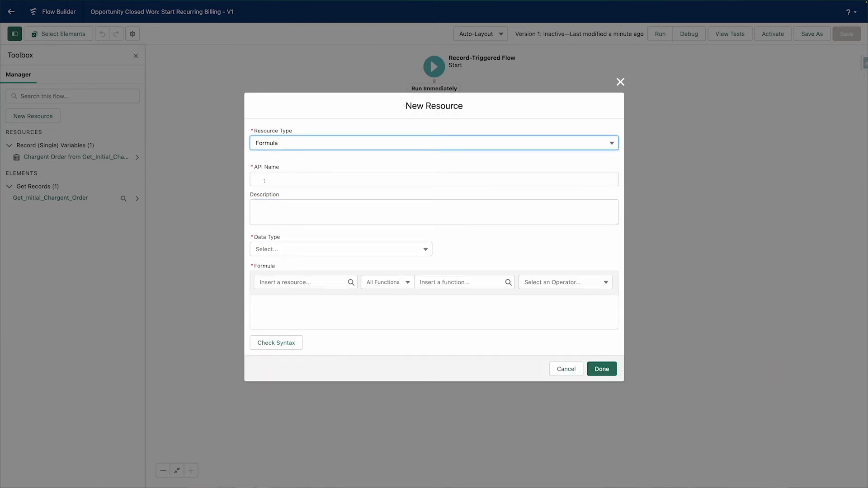
left_click(433, 178)
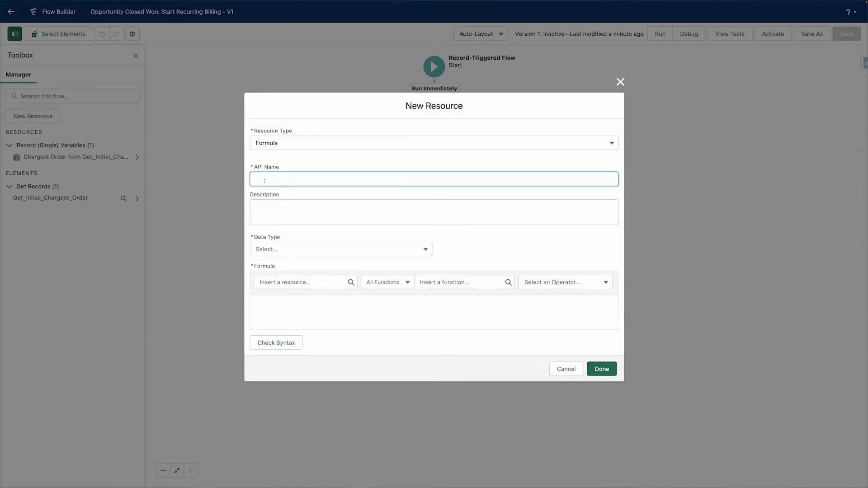
type("varPayments")
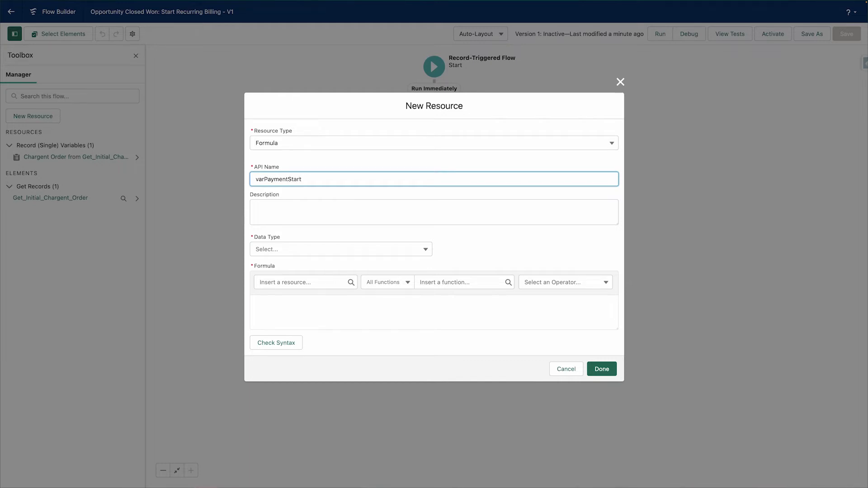
- Make it a Date formula equal to Today()+30 and save it
type("Date")
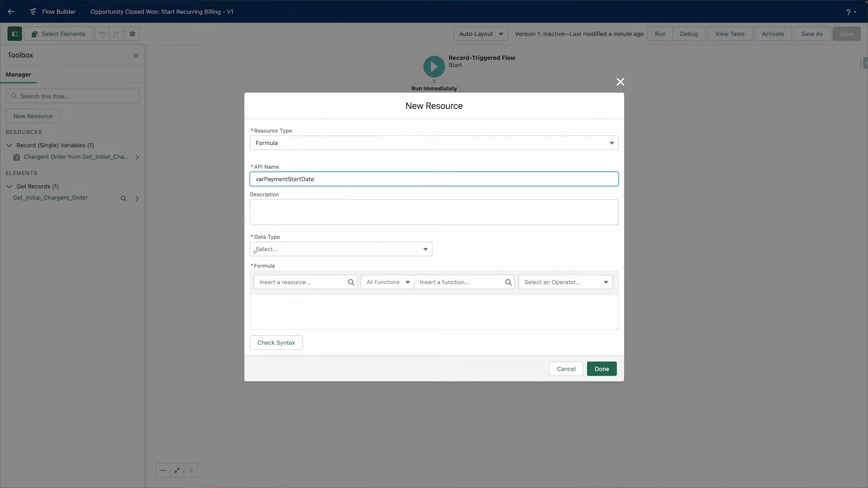
left_click(339, 248)
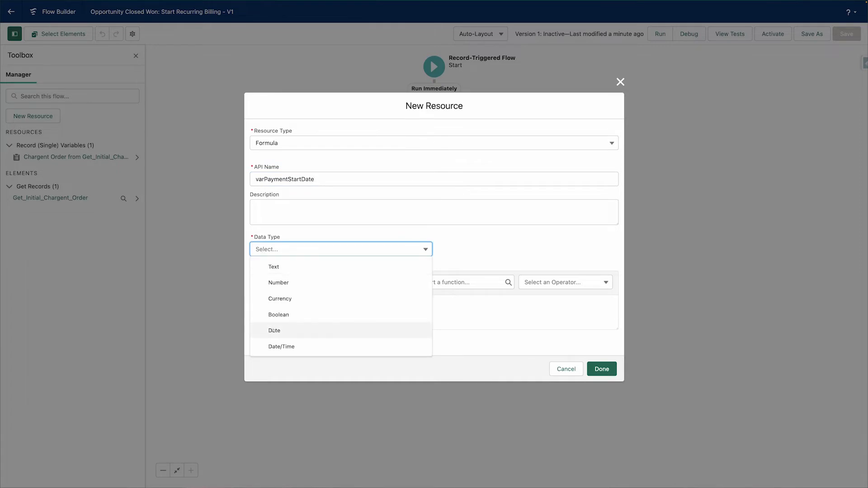
left_click(275, 331)
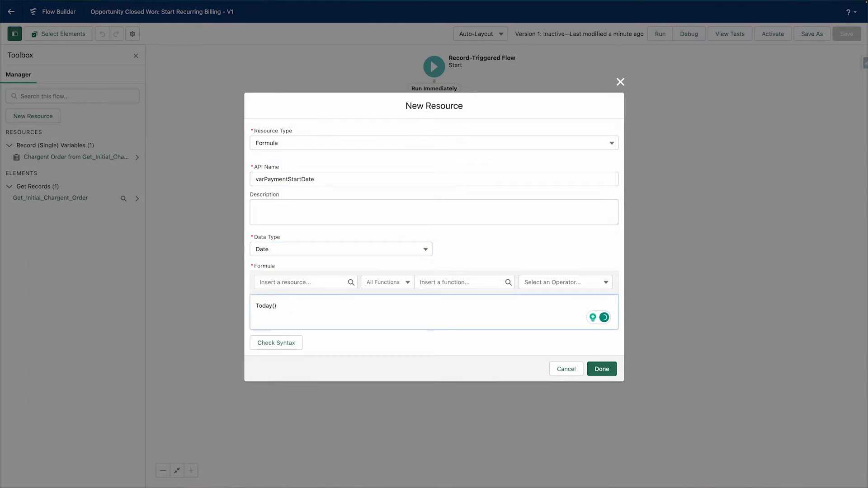
type("+30")
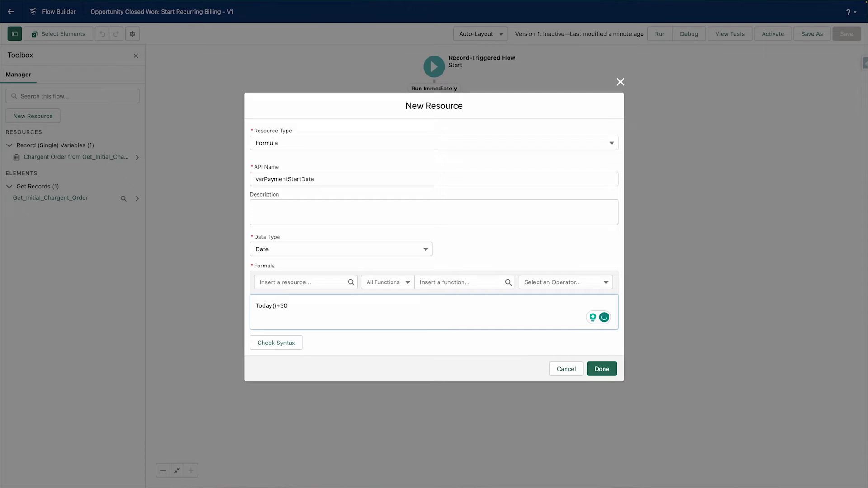
left_click(601, 369)
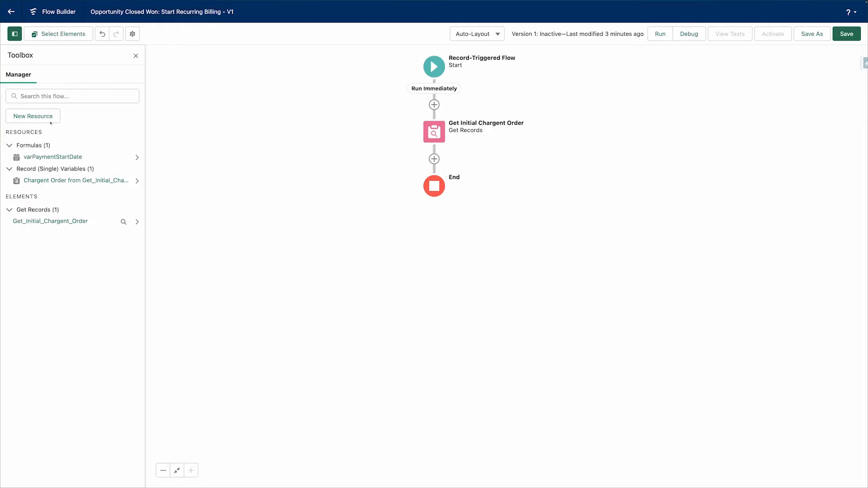
- Create a new variable resource named varSubscriptionAmount
left_click(33, 116)
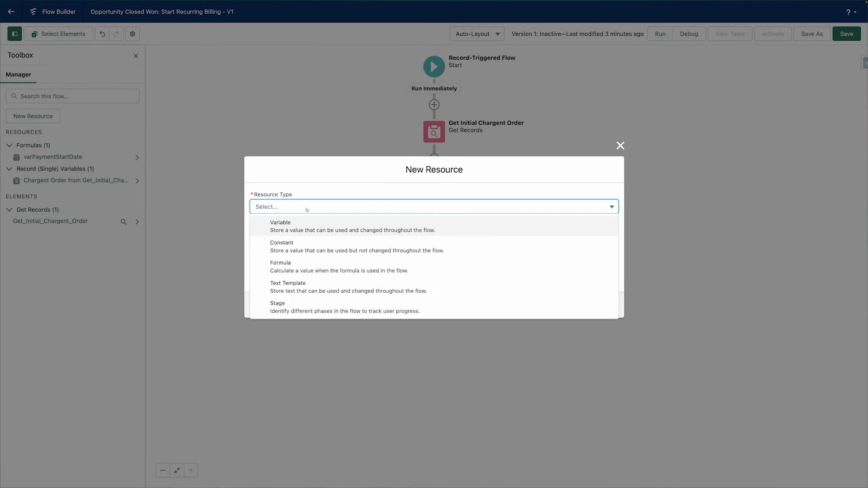
left_click(280, 222)
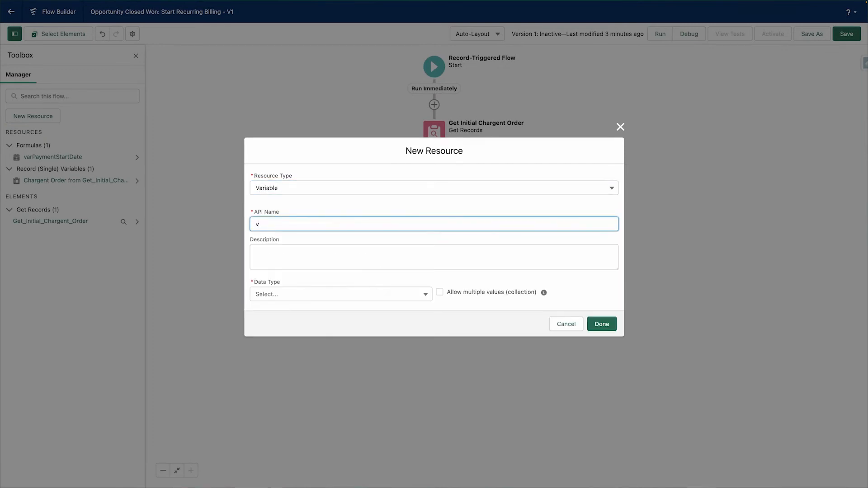
type("arSubsc")
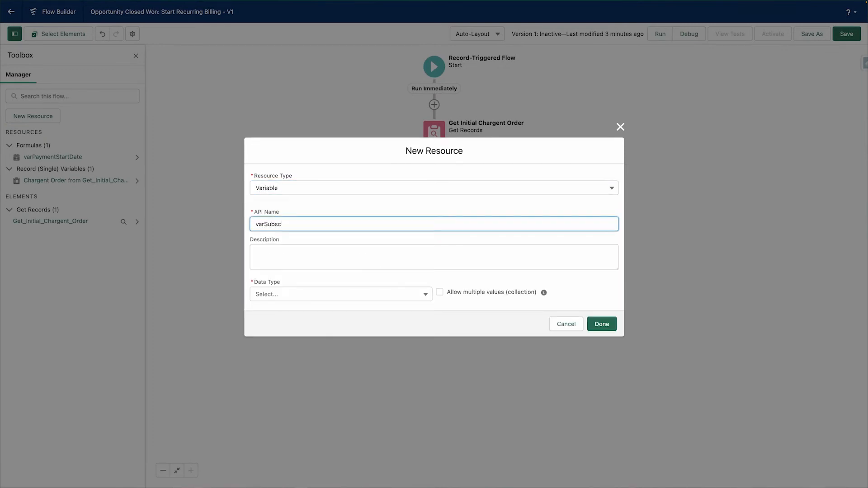
type("riptionAmoun")
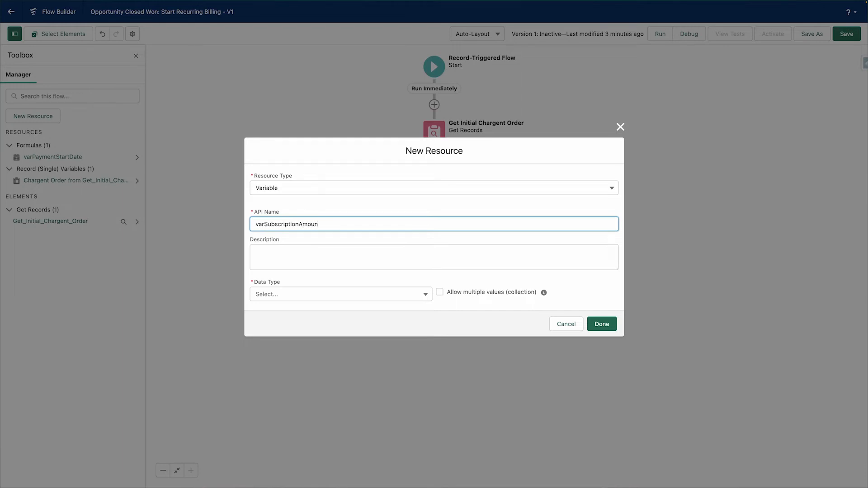
- Make it a Currency variable defaulting to 19.99 and save it
left_click(340, 294)
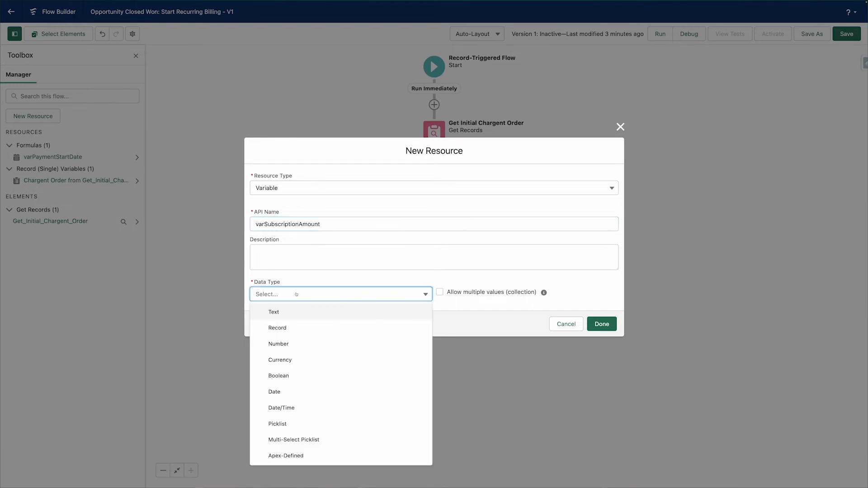
left_click(280, 360)
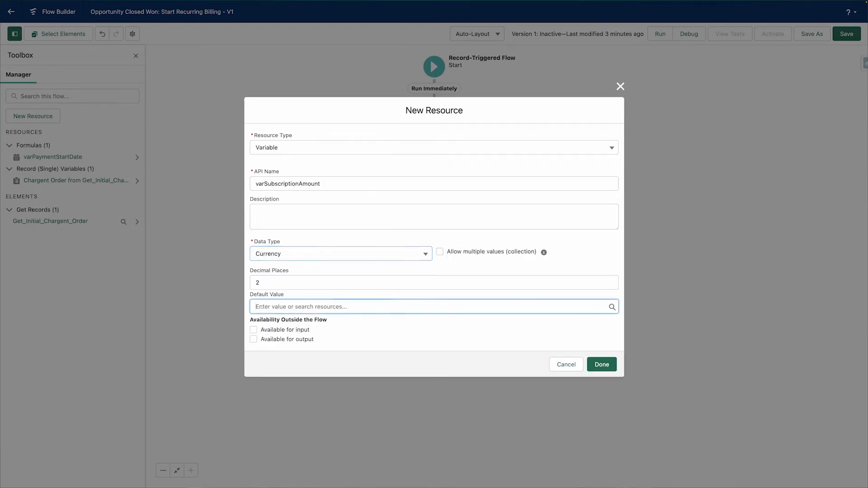
type("19.99")
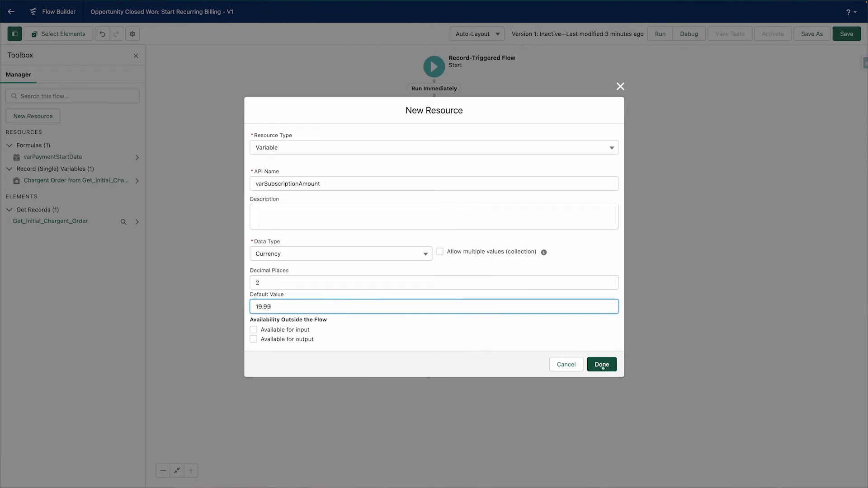
left_click(601, 364)
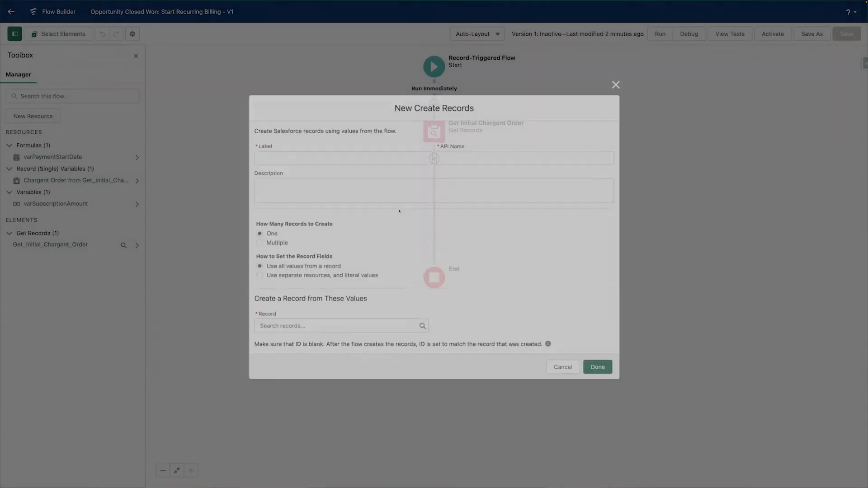
- Label the step Create Recurring Chargent Order and create a Chargent Order record
type("D")
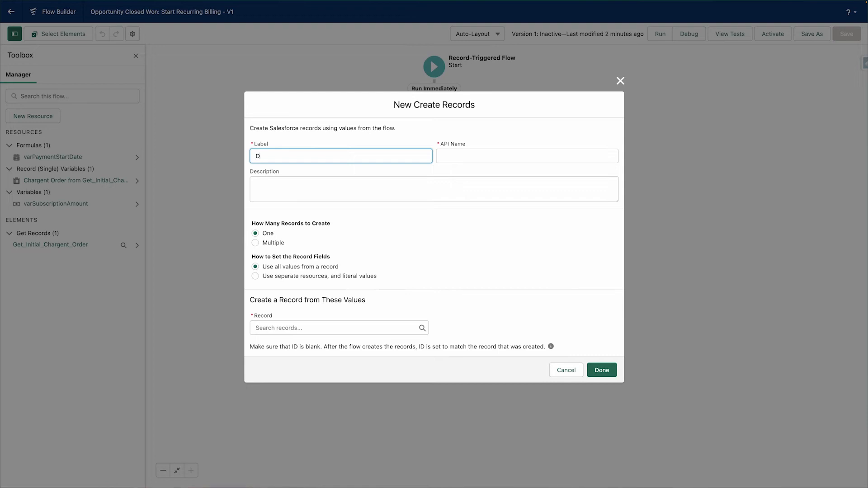
type("Create recurring Chargent Order")
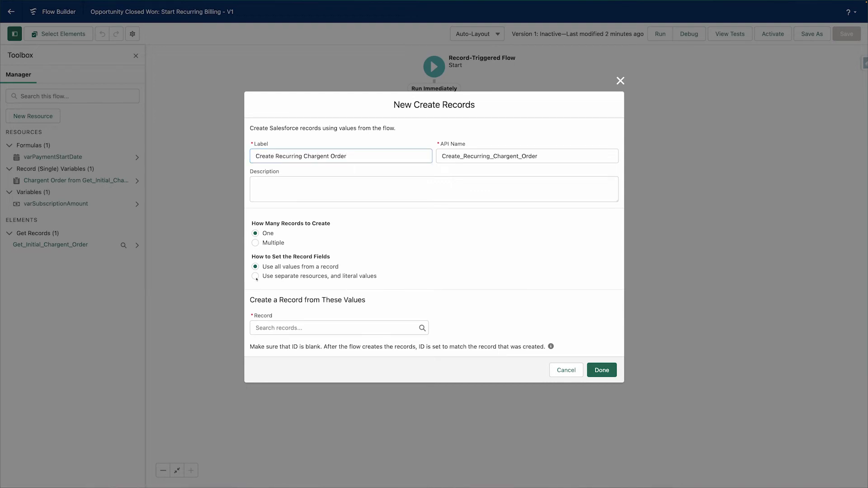
type("chargent or")
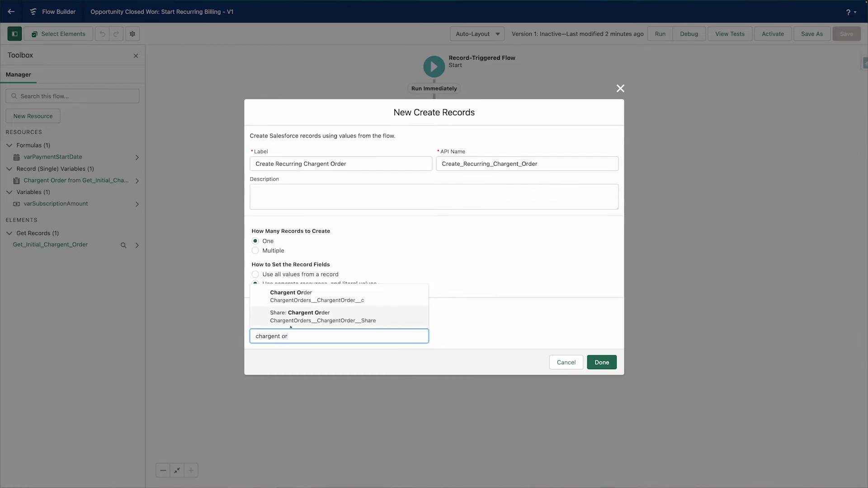
left_click(290, 296)
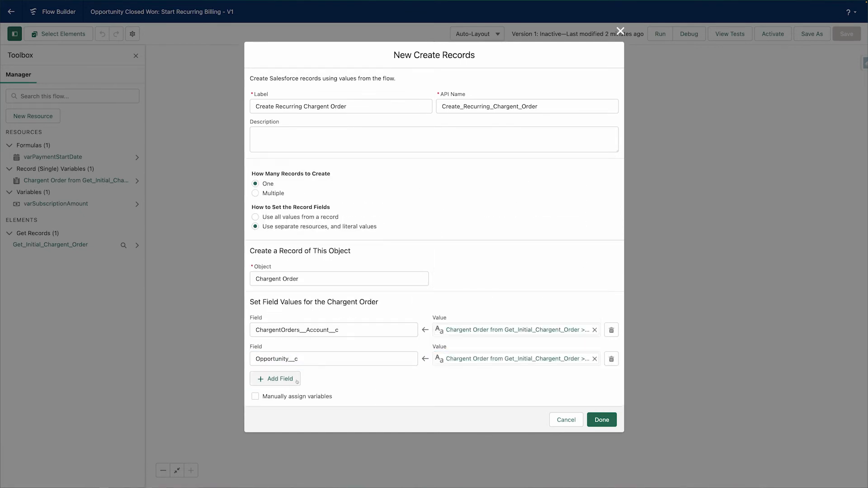
- Copy billing fields, including Billing State and zip, from Get_Initial_Chargent_Order
left_click(275, 379)
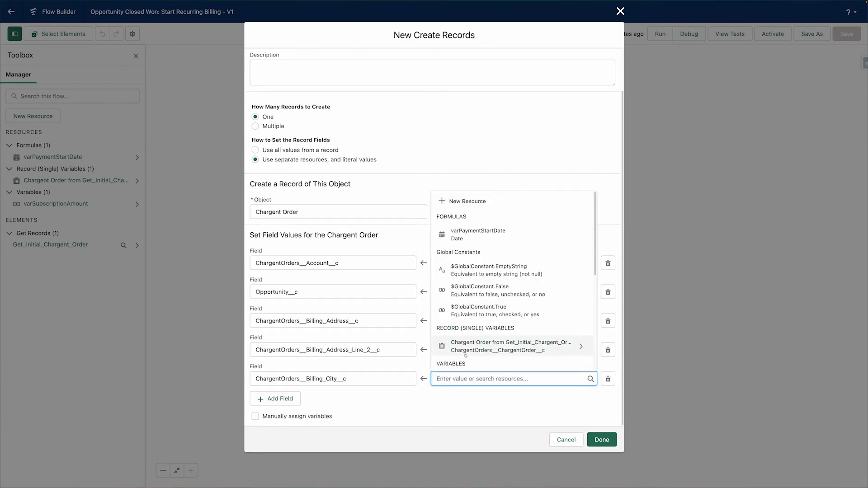
left_click(510, 345)
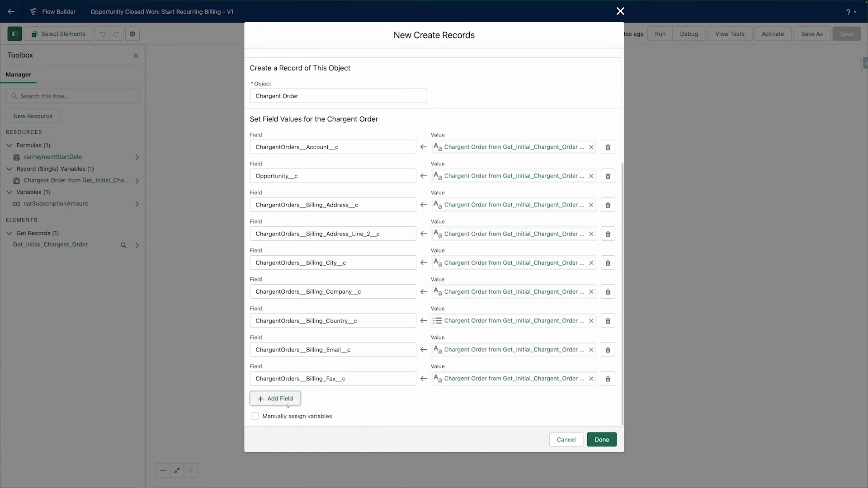
left_click(275, 399)
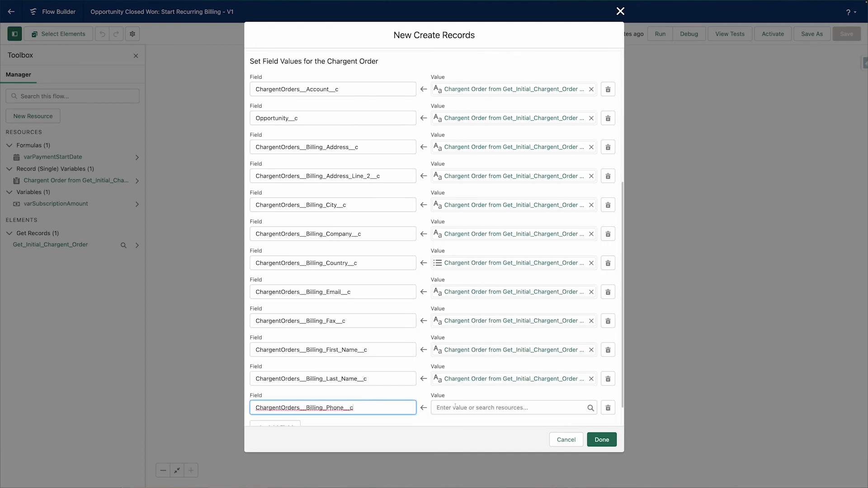
type("stat")
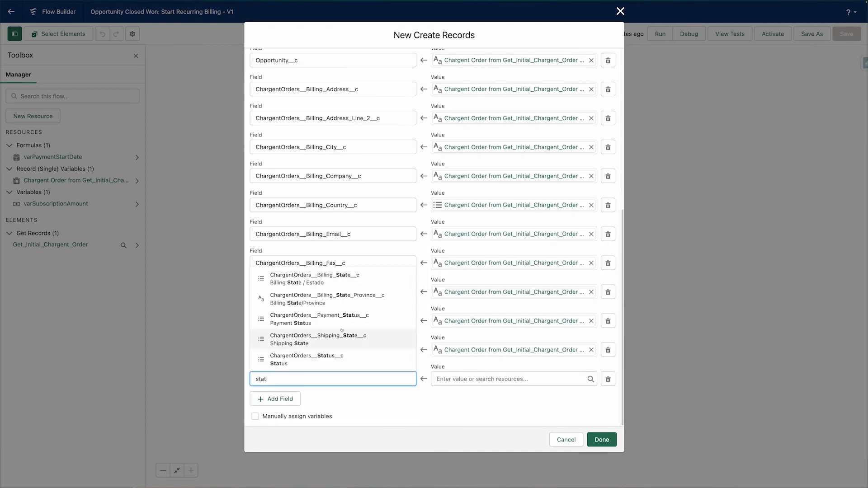
left_click(313, 275)
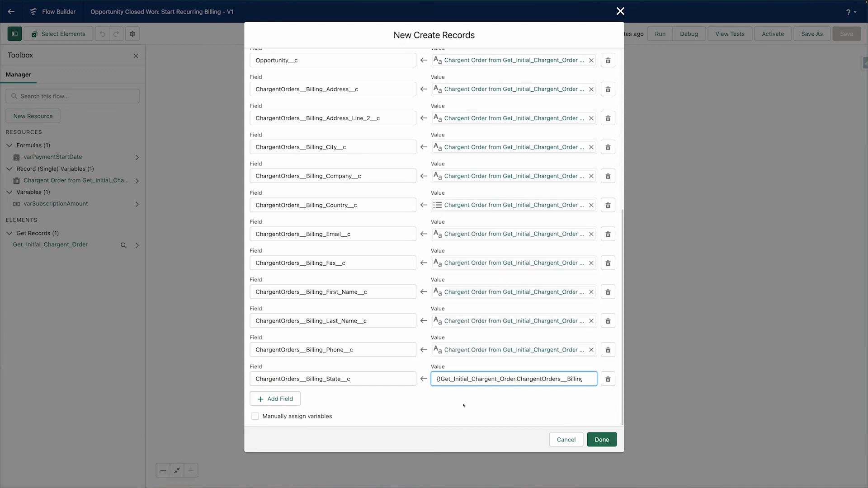
type("cha")
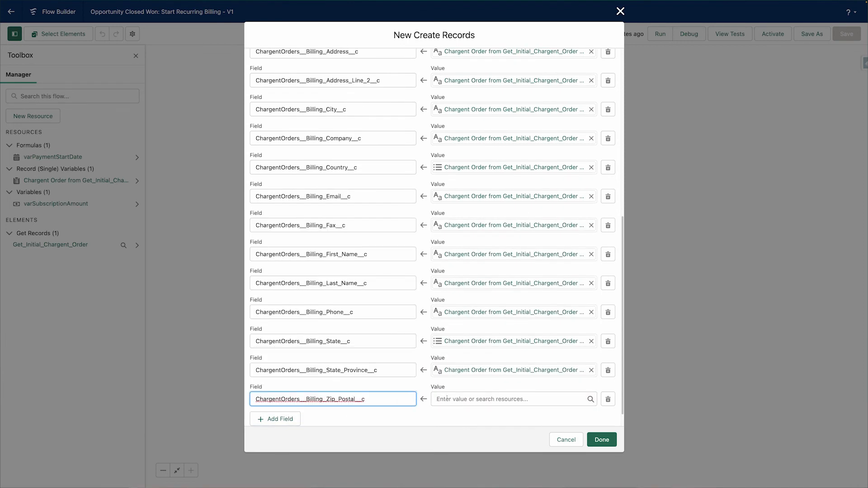
left_click(332, 399)
type("exp")
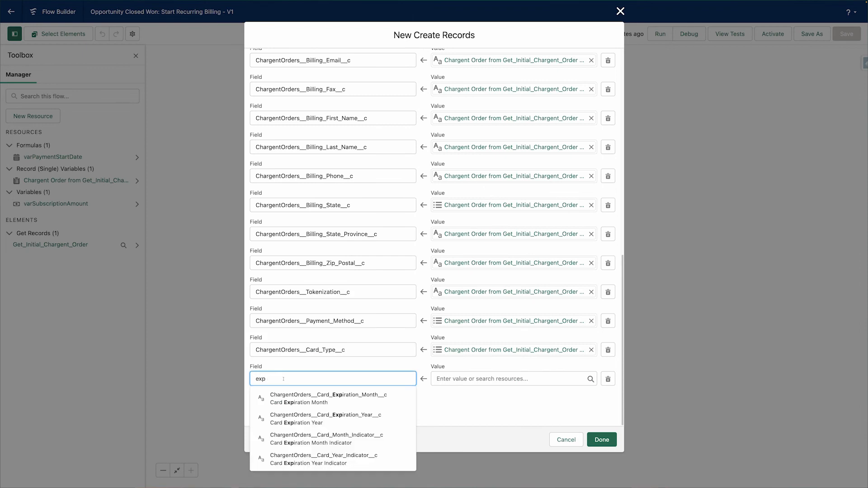
- Copy Card Expiration Month, set recurring billing with Charge Amount varSubscriptionAmount, leave Flow Builder
left_click(329, 395)
type("{!Get_Initial_Chargent_Order.ChargentOrders__Paym")
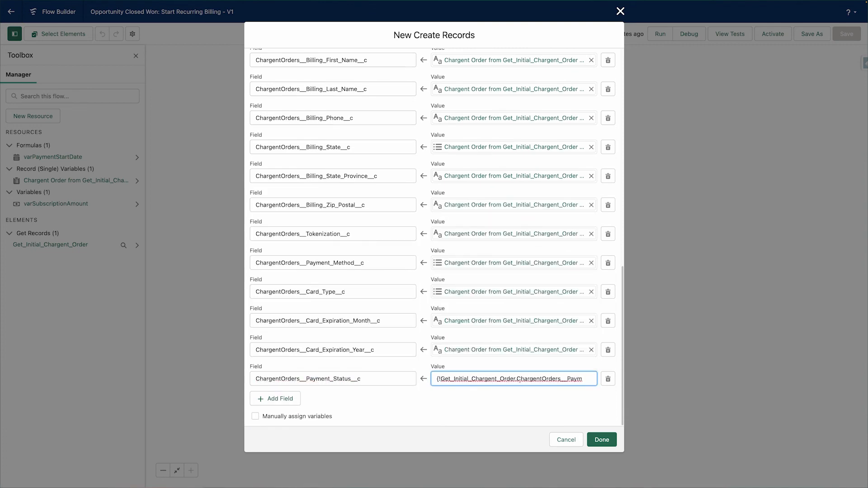
type("re")
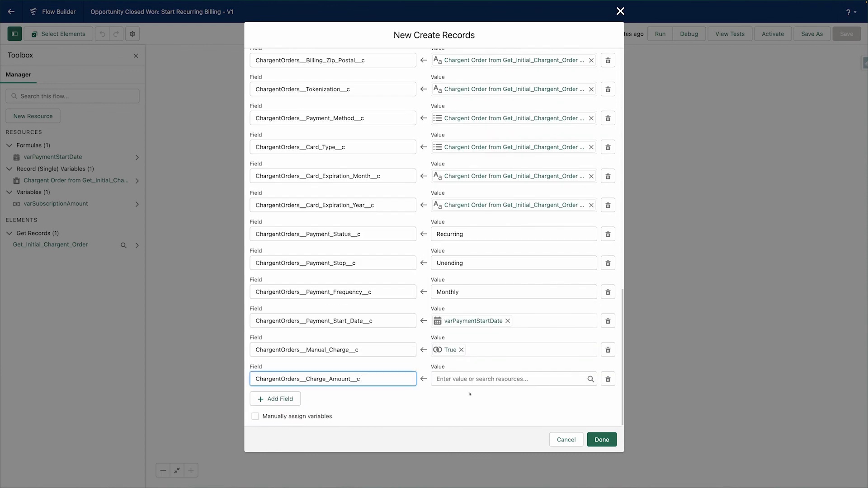
left_click(511, 379)
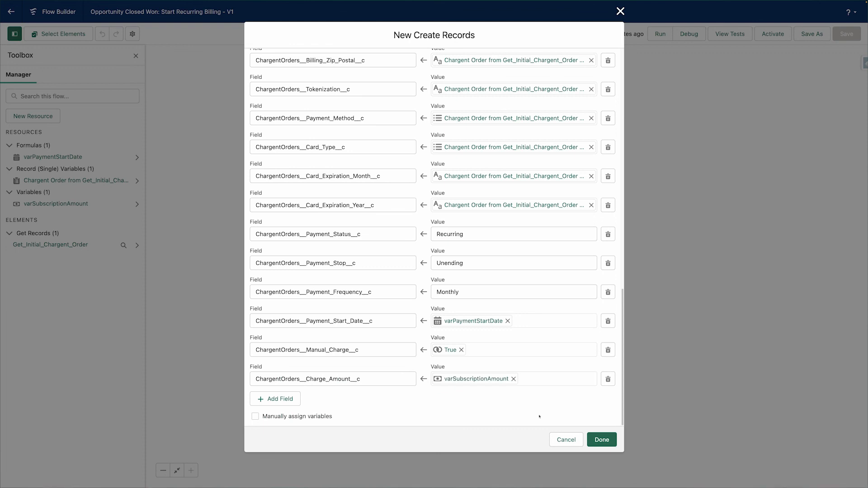
left_click(620, 11)
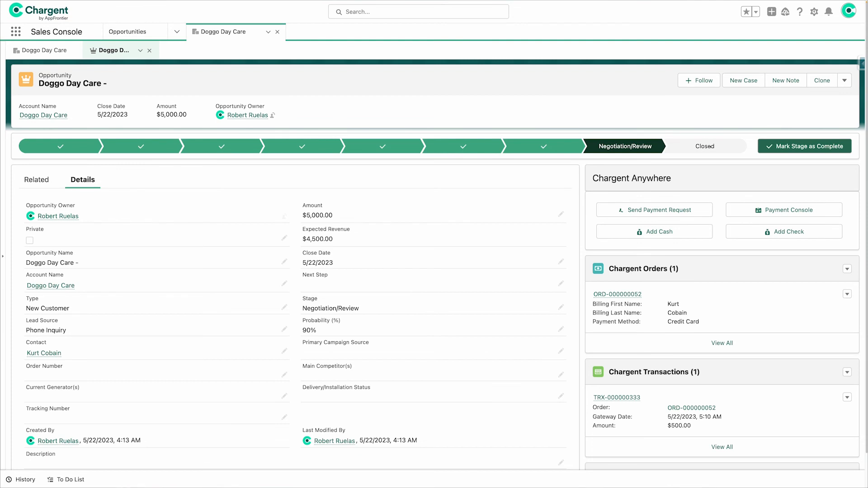
- Close Doggo Day Care as Closed Won and open the spawned order ORD-000000053
left_click(705, 146)
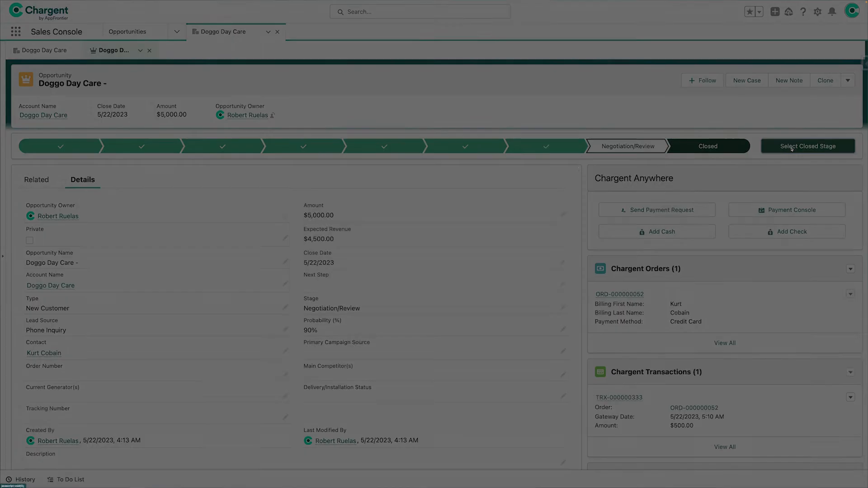
left_click(807, 146)
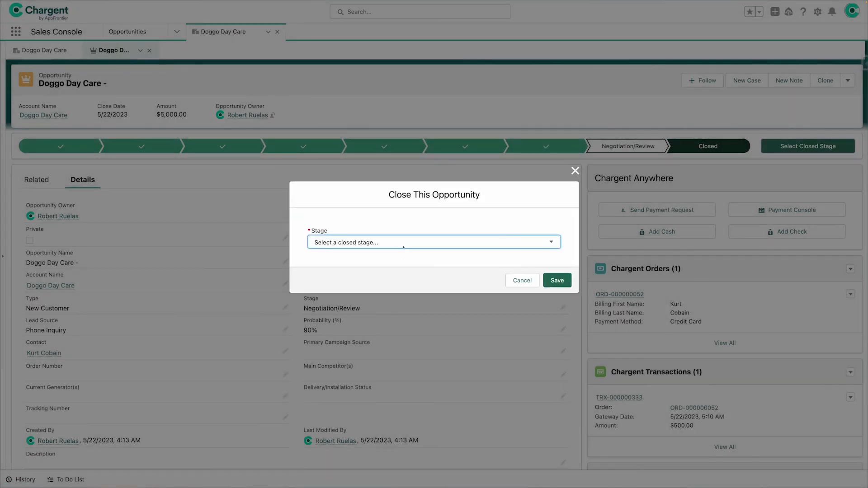
left_click(433, 242)
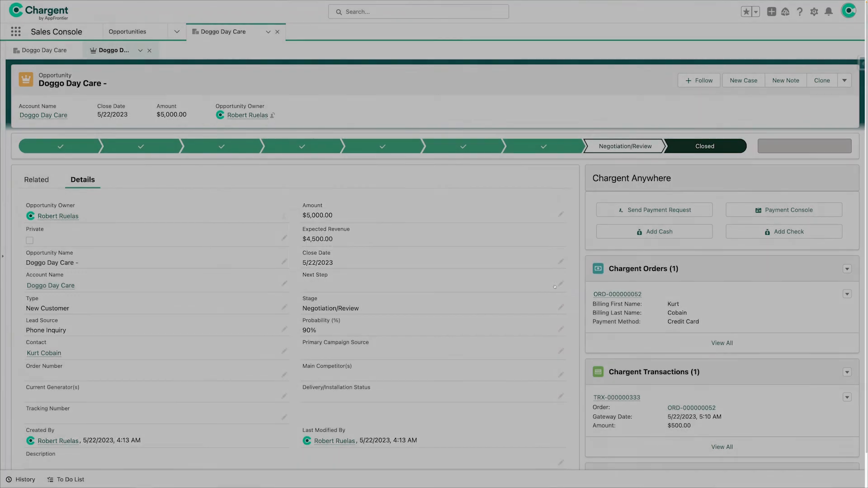
left_click(704, 145)
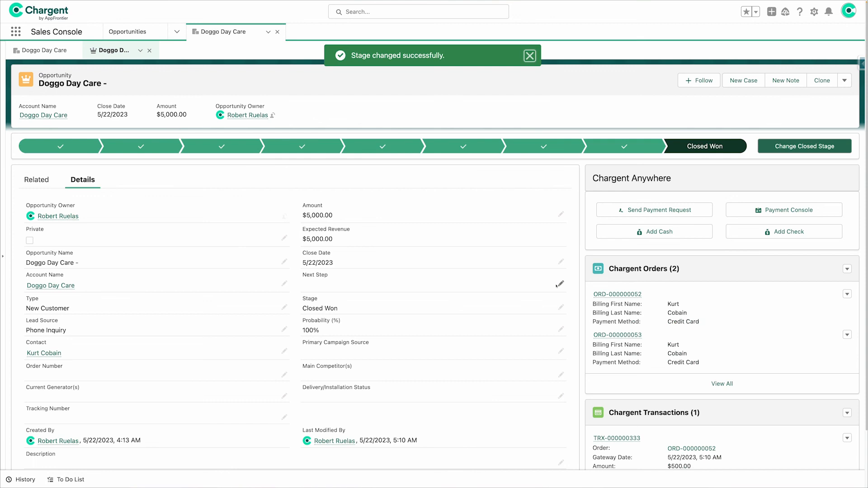
mouse_move(679, 369)
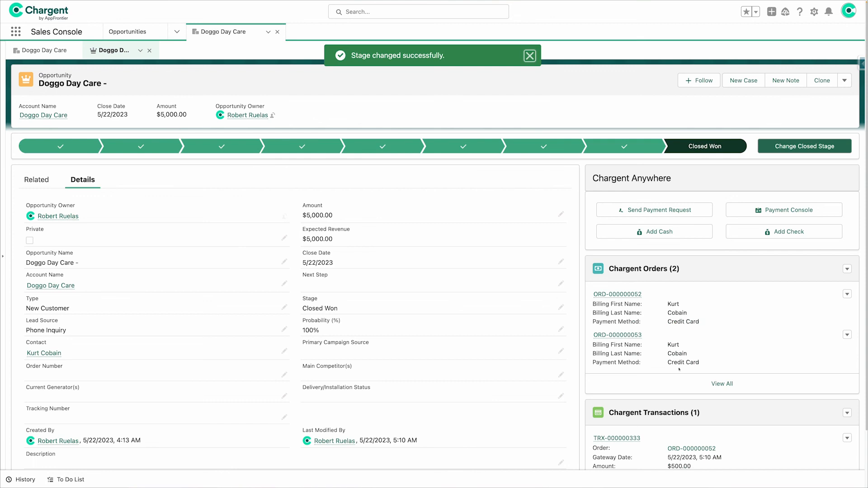
left_click(618, 335)
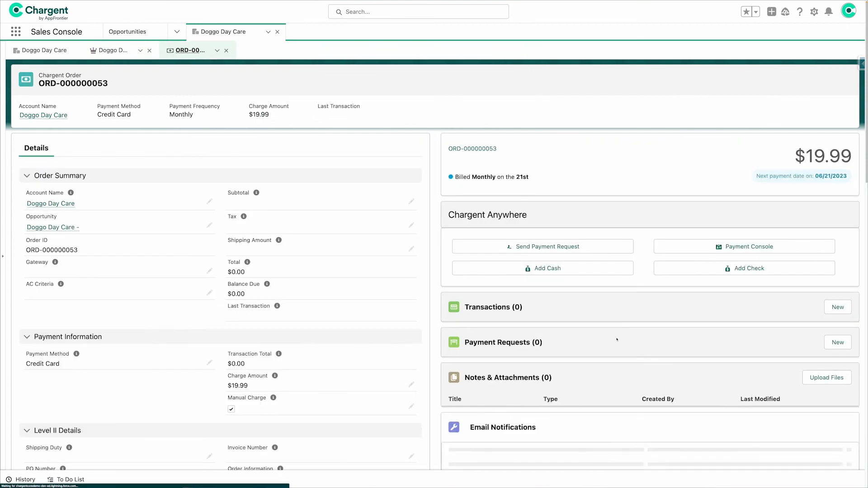